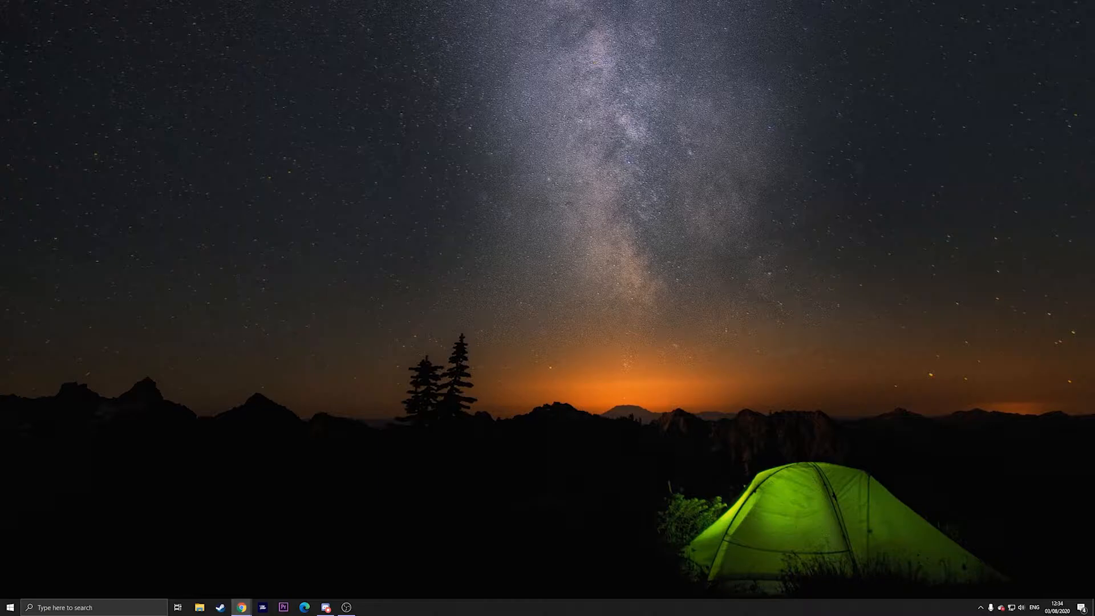
# Download the Flowers and Foliage theme pack from the windowsreport free themes list.
pyautogui.click(240, 607)
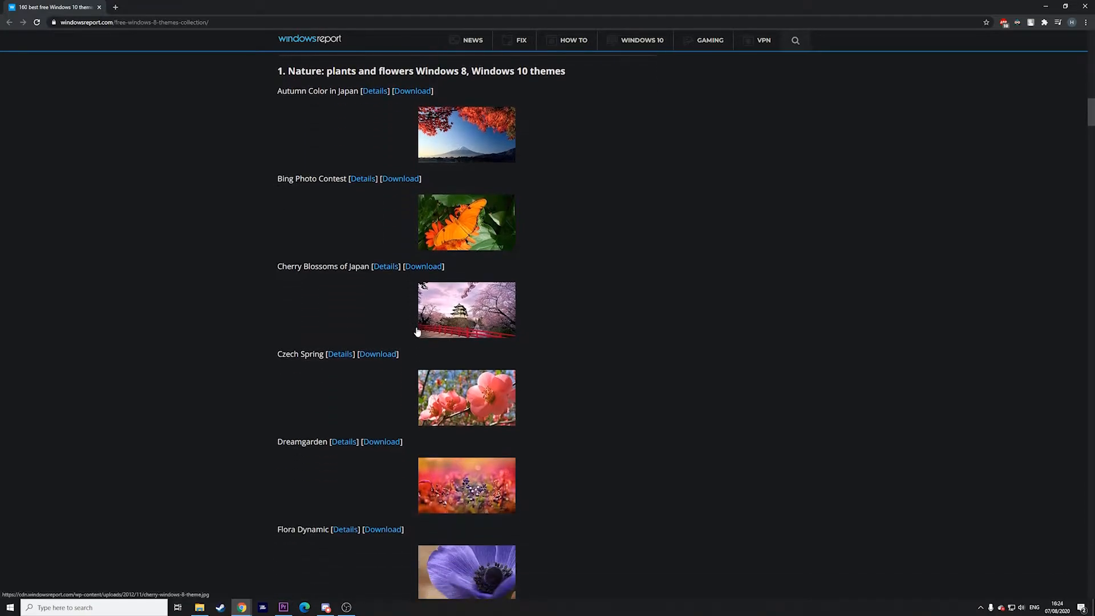
pyautogui.scroll(-3)
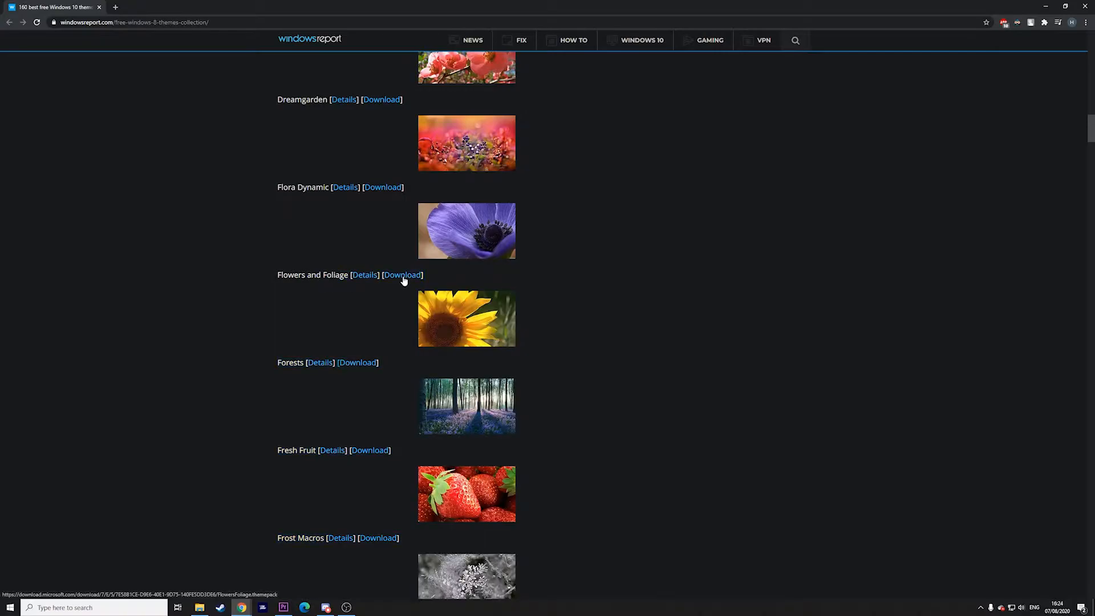
pyautogui.click(403, 275)
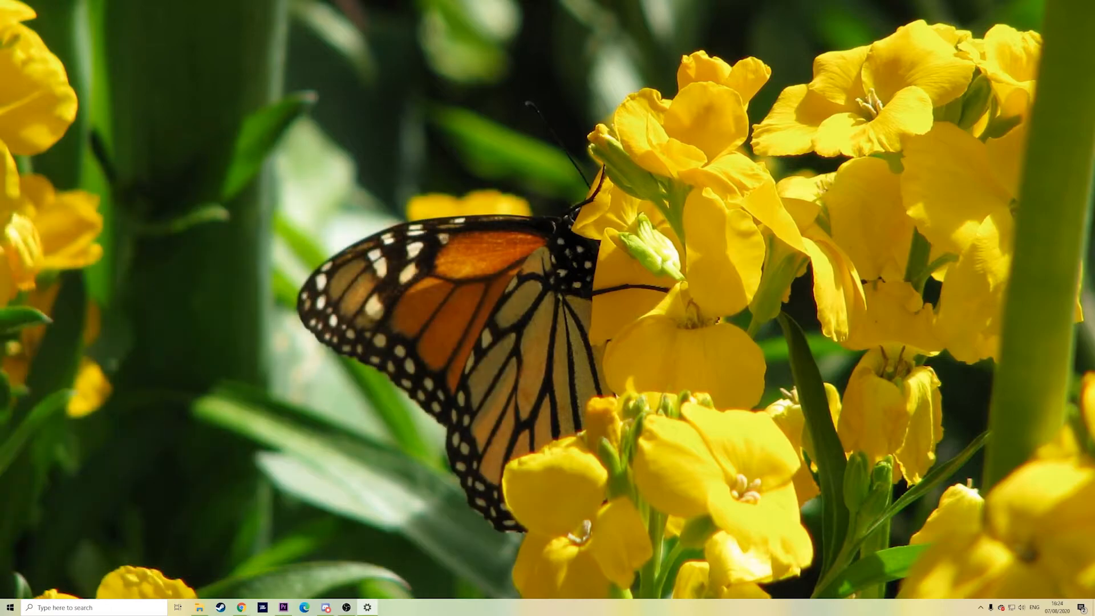
# Set a teal Seafoam accent colour for the flower theme, making the theme Custom.
pyautogui.click(367, 606)
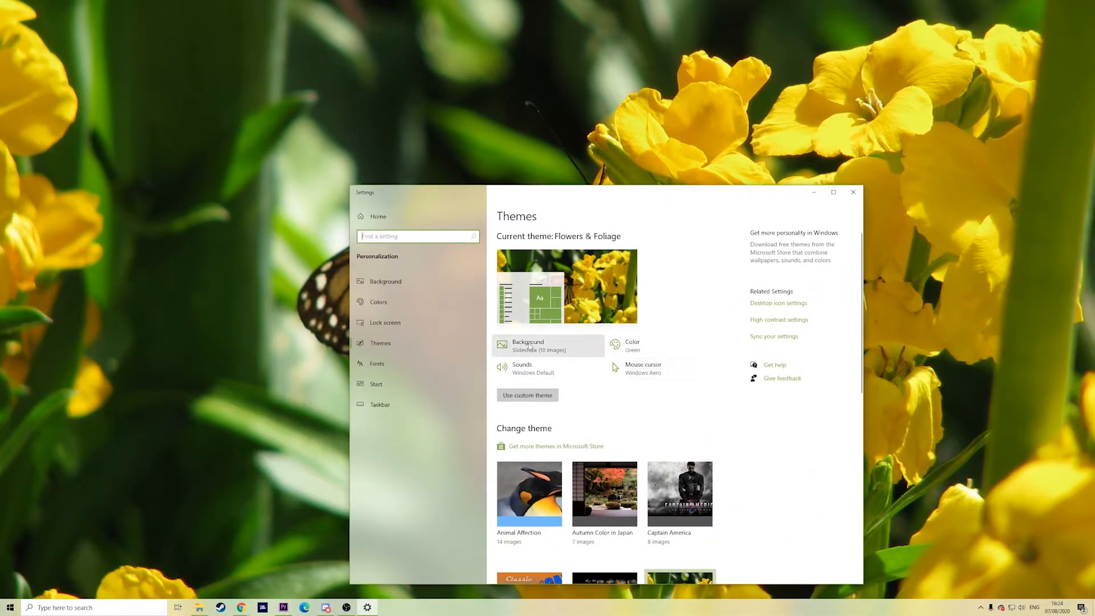
pyautogui.moveTo(289, 273)
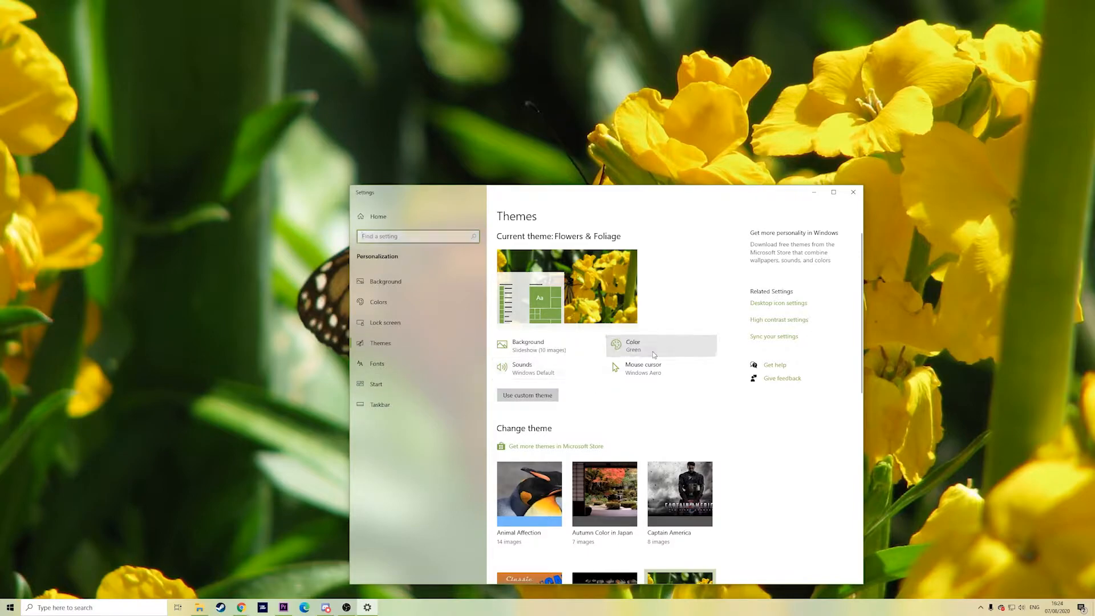
pyautogui.click(633, 345)
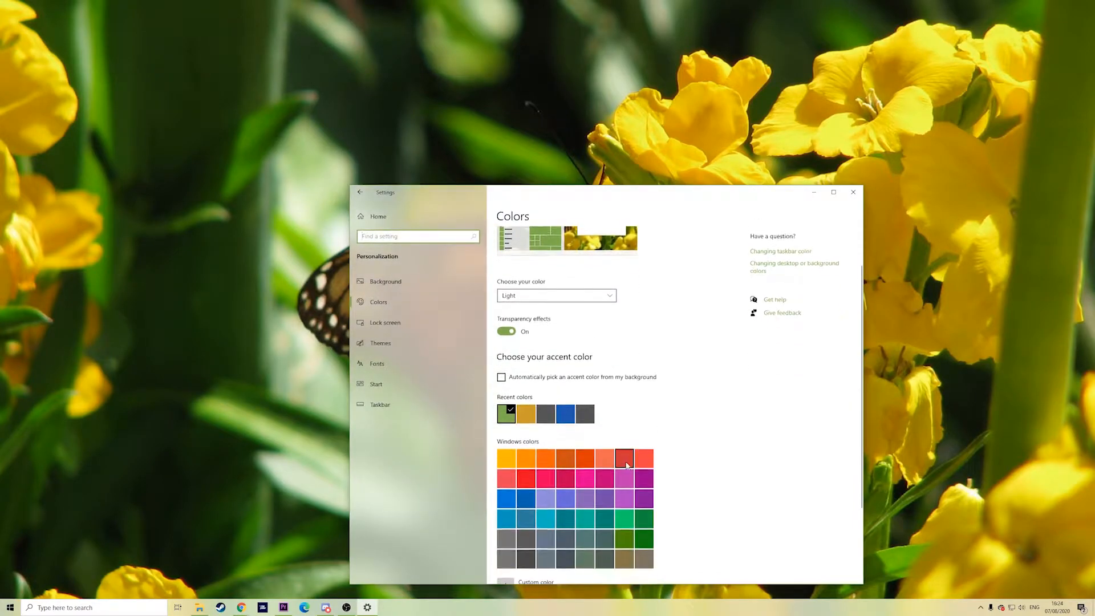
pyautogui.scroll(-3)
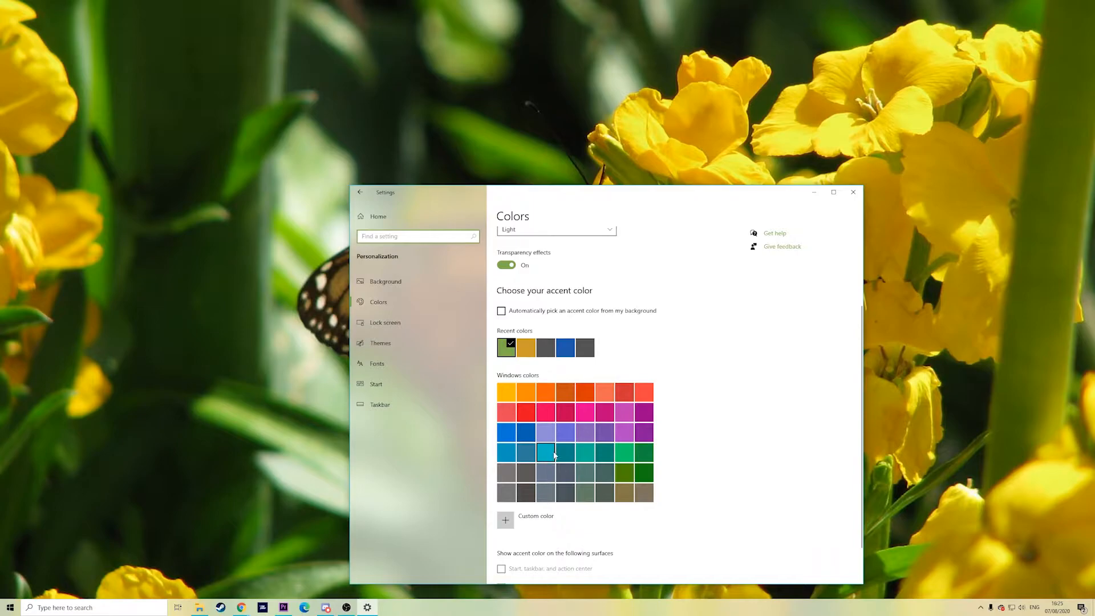
pyautogui.click(10, 607)
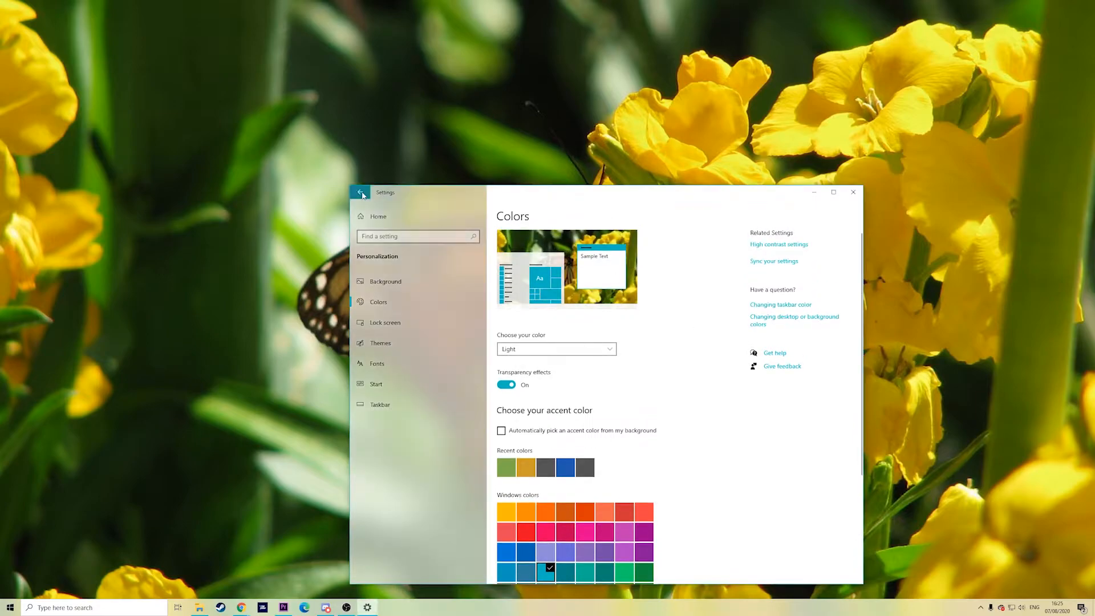
pyautogui.click(380, 343)
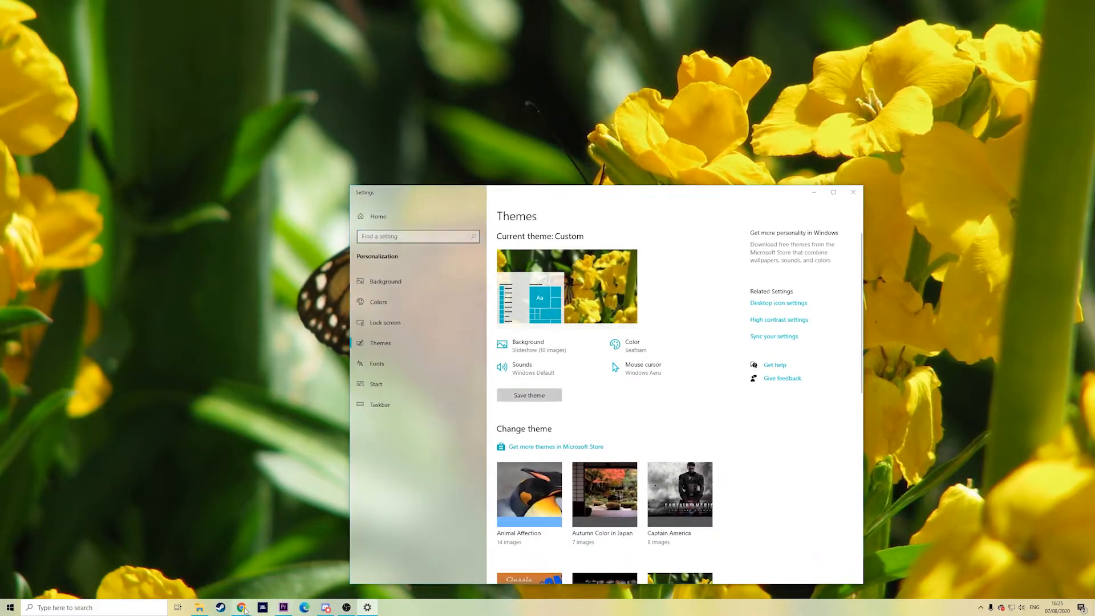
# Download the Harry Potter theme pack under Movies themes and apply it.
pyautogui.click(240, 607)
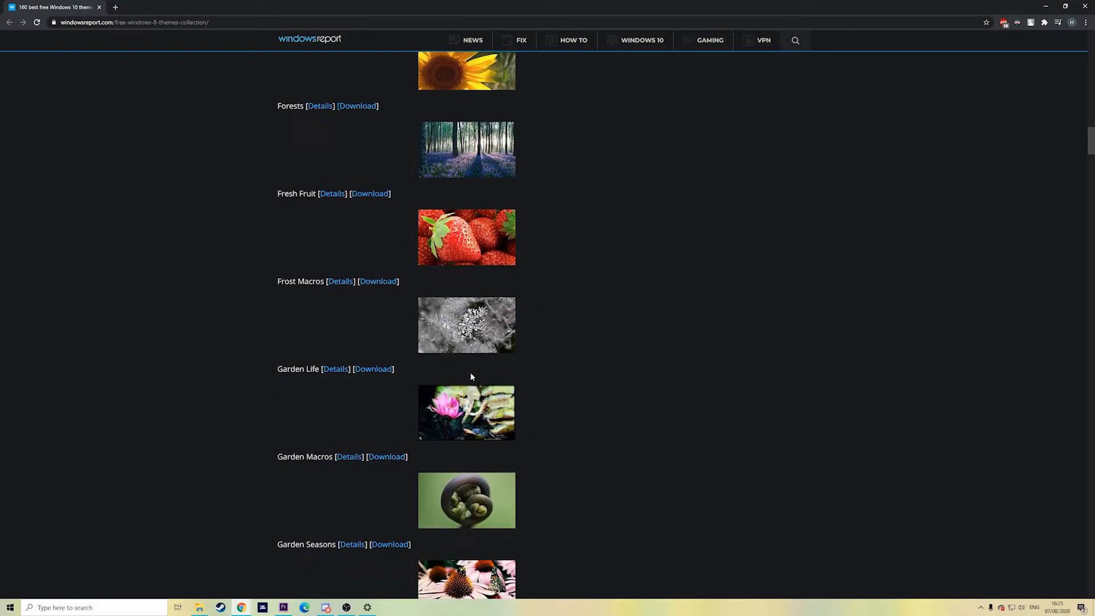
pyautogui.scroll(-3)
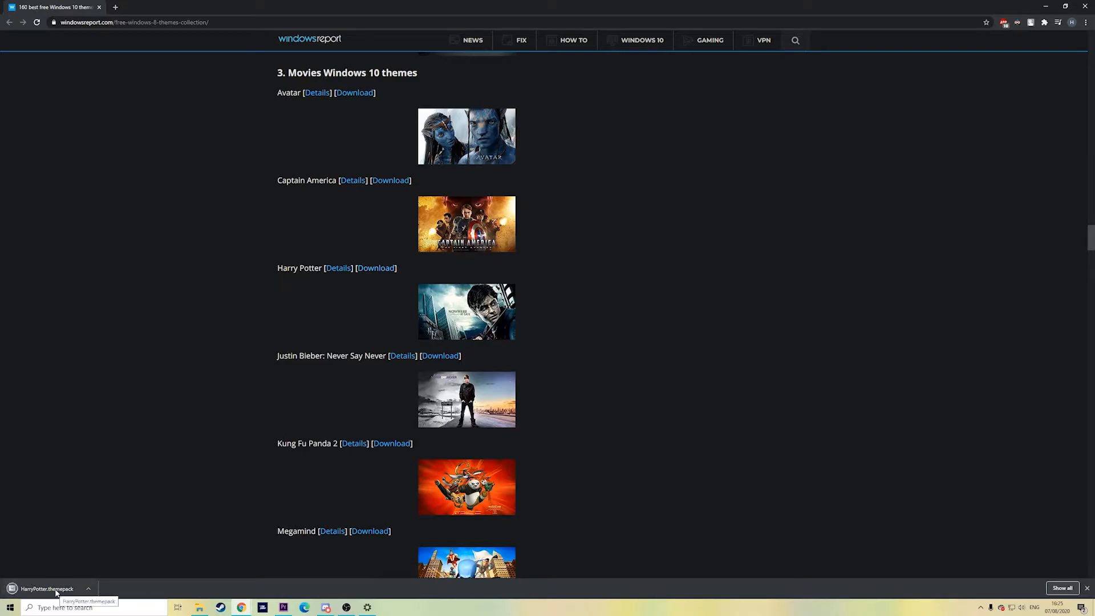
pyautogui.click(46, 589)
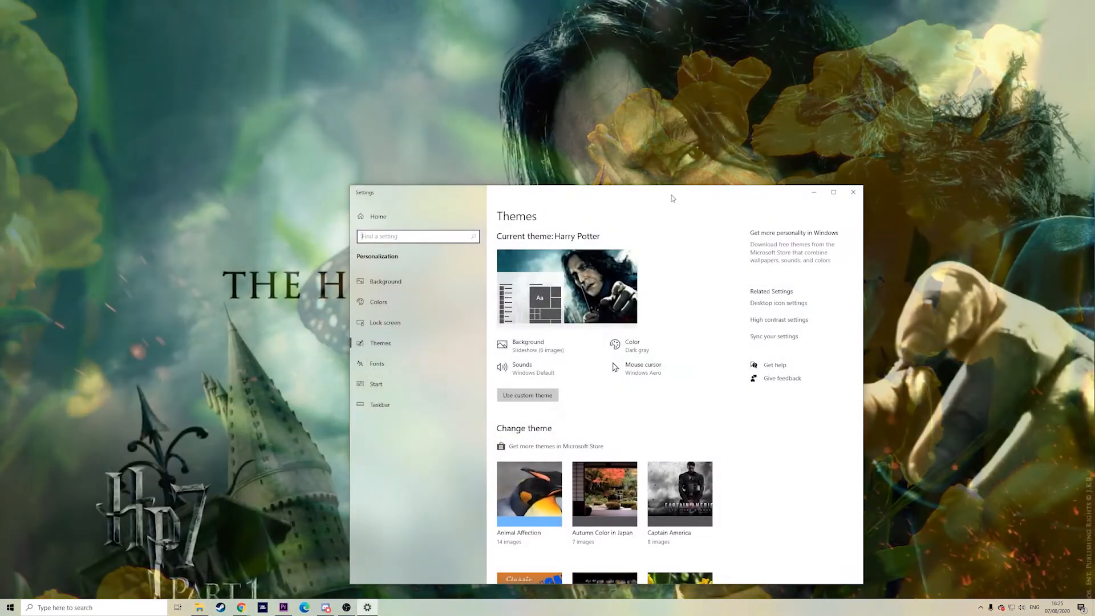
# Apply the Captain America theme tile, then close Settings.
pyautogui.click(853, 192)
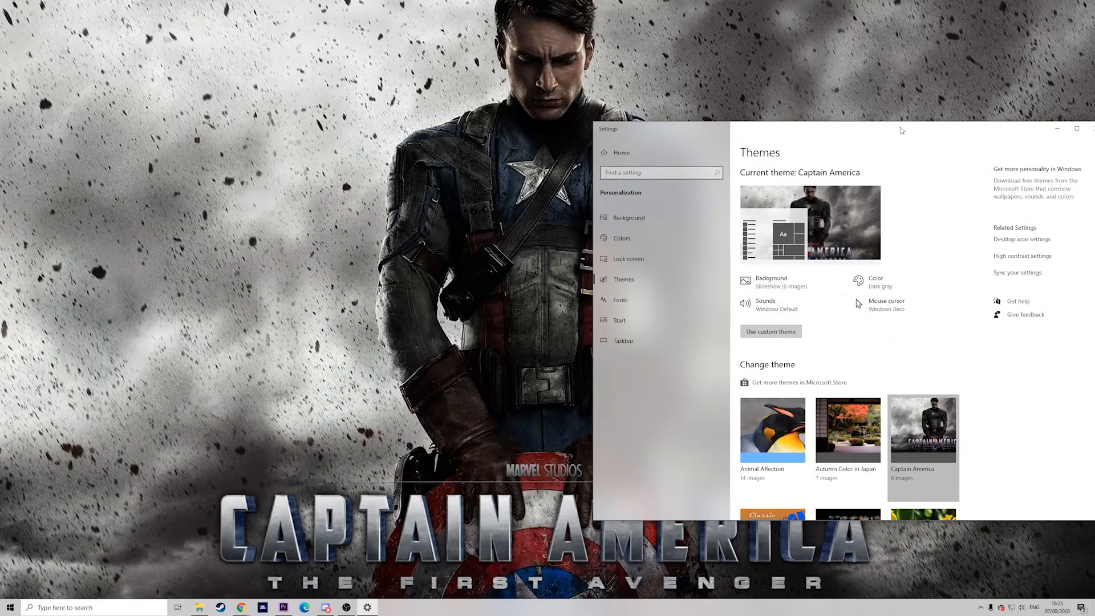
pyautogui.click(1077, 129)
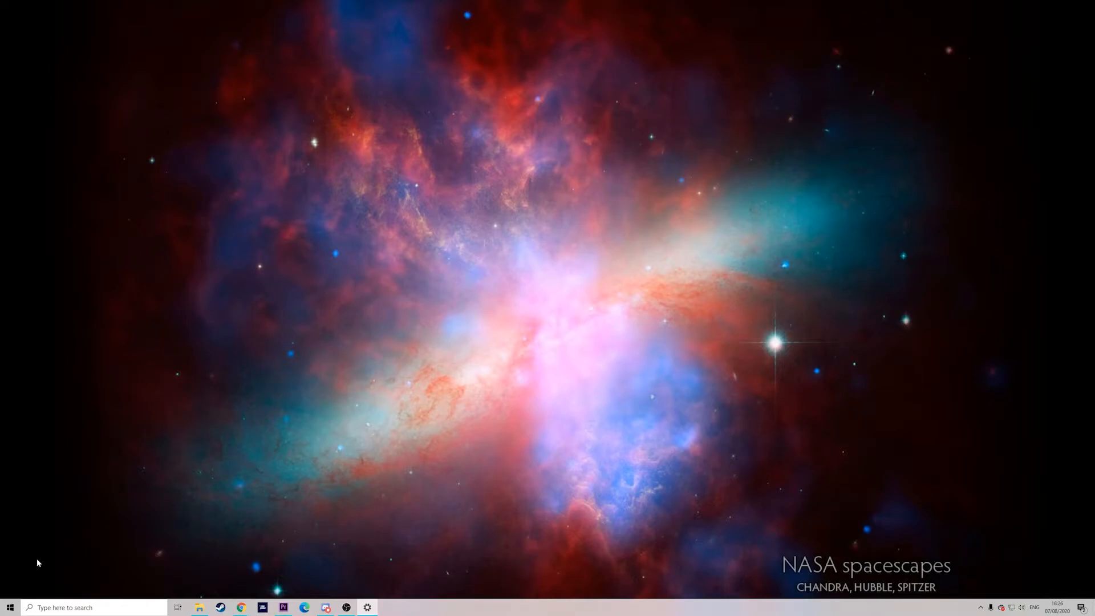
# Let the slideshow advance to the Paris bridge wallpaper and bring Chrome's themes page back.
pyautogui.click(10, 607)
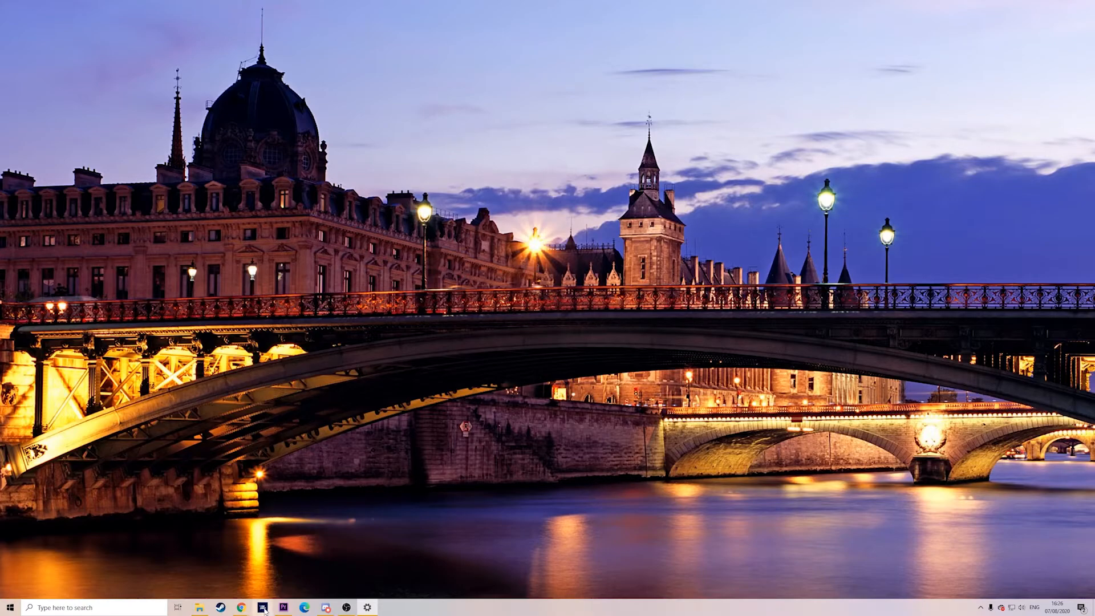
pyautogui.click(241, 605)
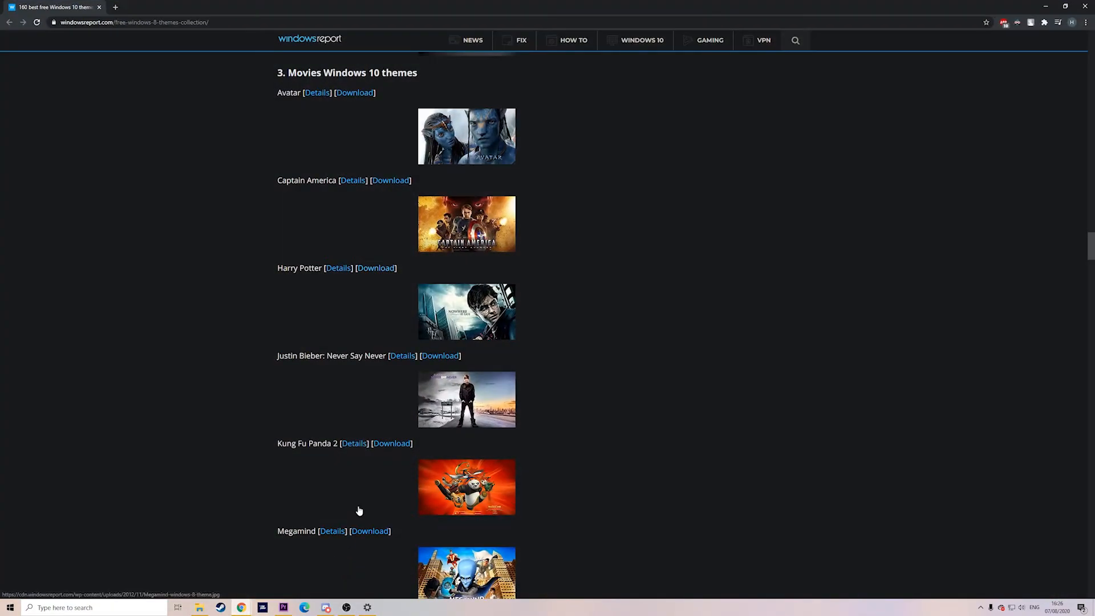
# Download and apply another theme pack showing a white butterfly on a pink bud.
pyautogui.scroll(-3)
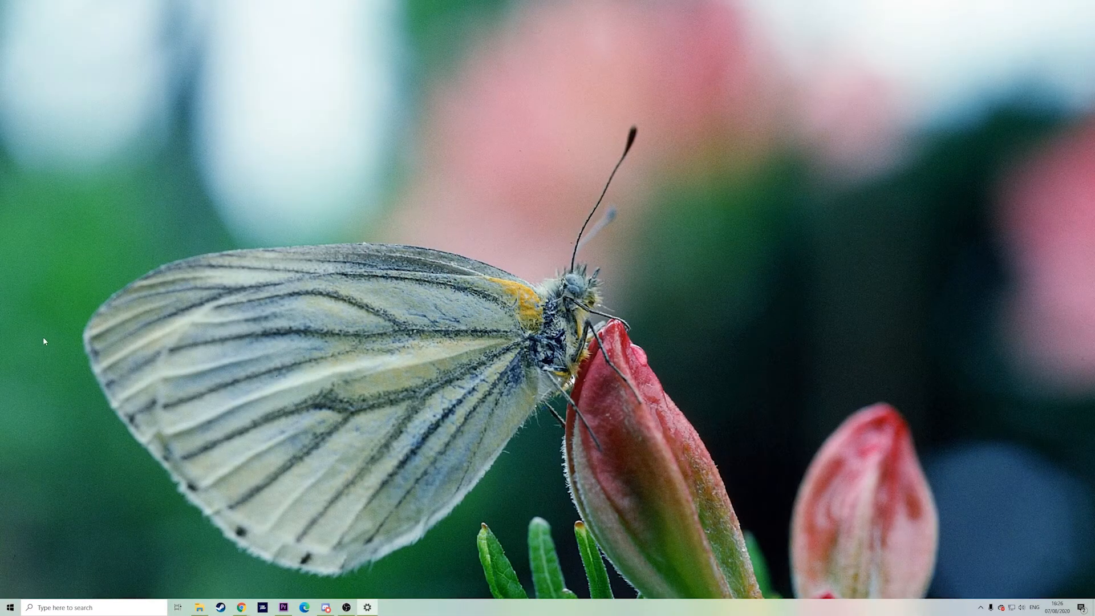
pyautogui.moveTo(179, 333)
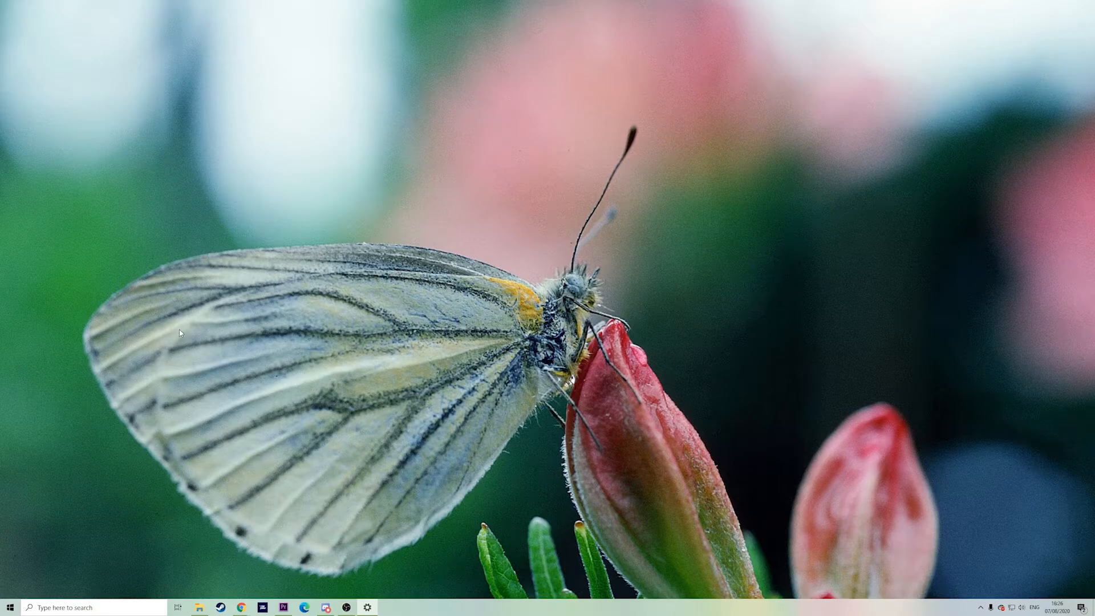
pyautogui.moveTo(368, 396)
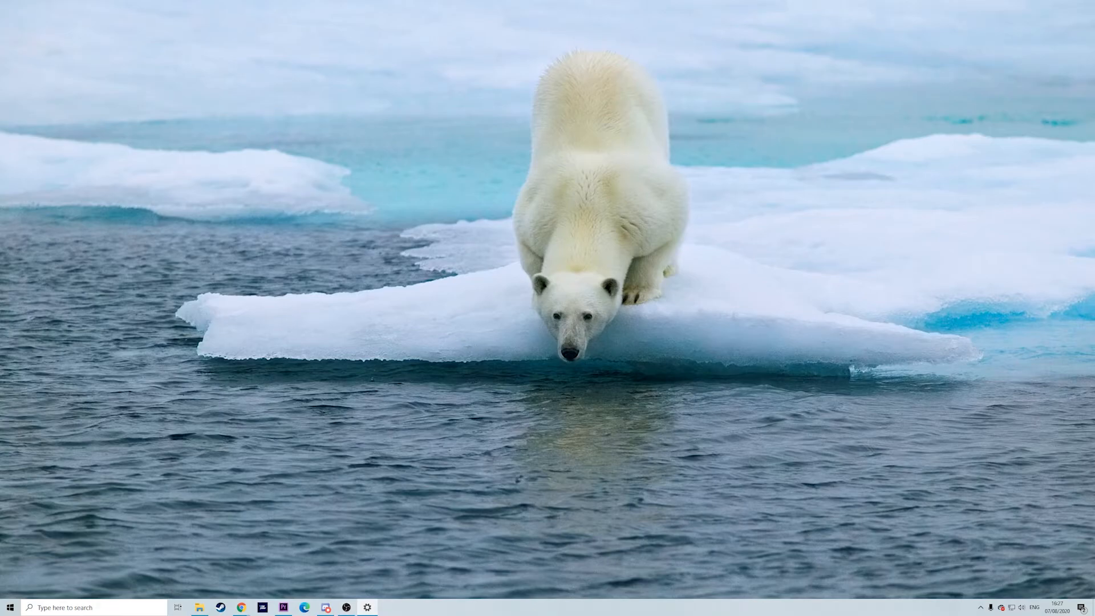
# Show the Themes settings with the Polar Bears theme current.
pyautogui.click(367, 607)
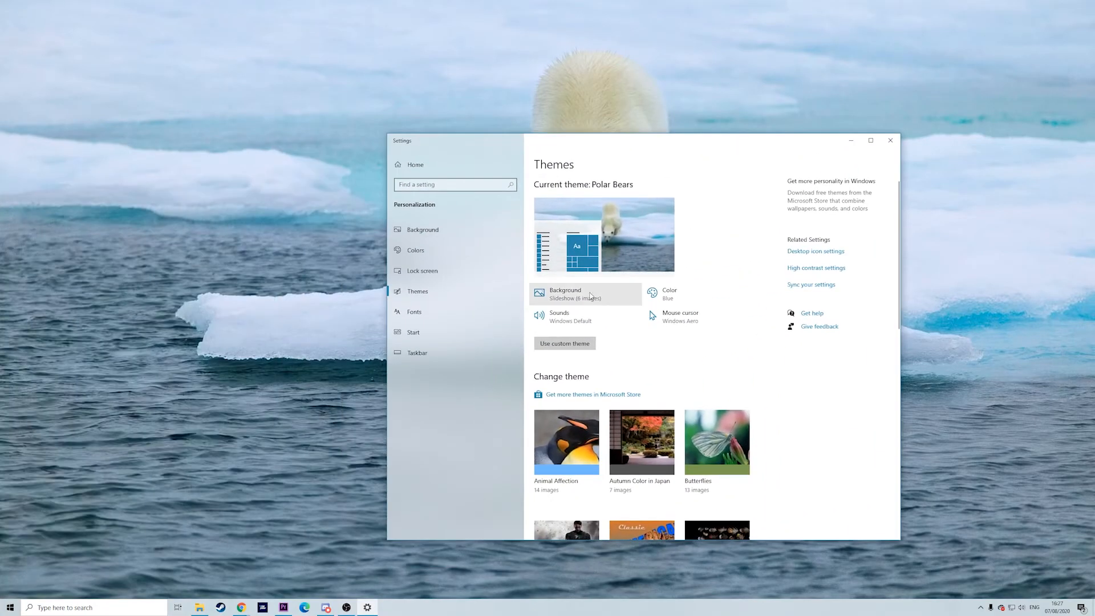
# Set the background to a Slideshow changing picture every 30 minutes after trying Solid color.
pyautogui.click(564, 293)
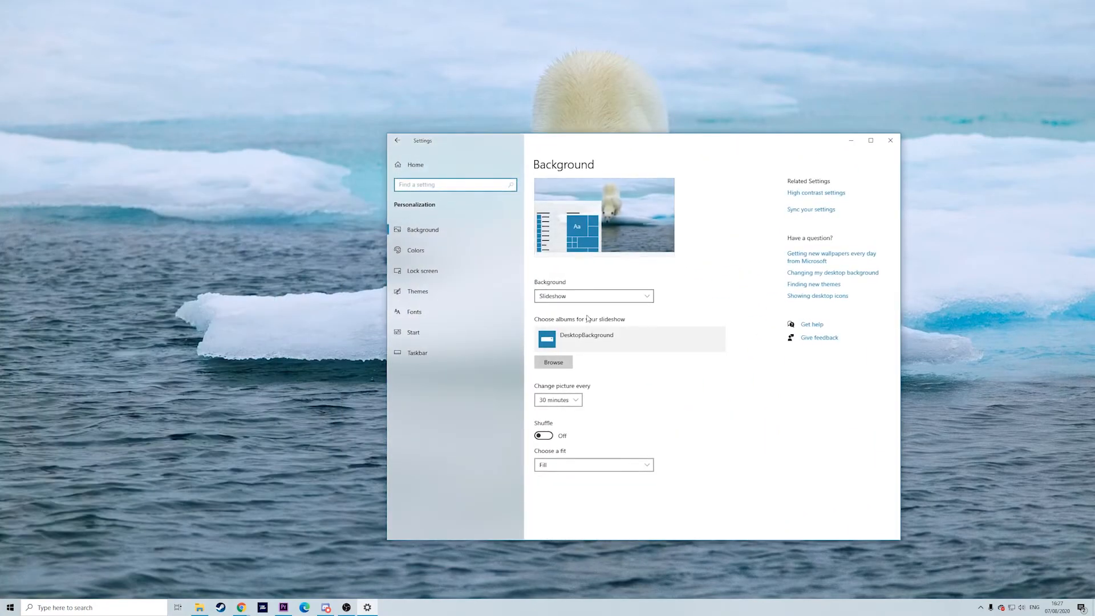
pyautogui.click(593, 295)
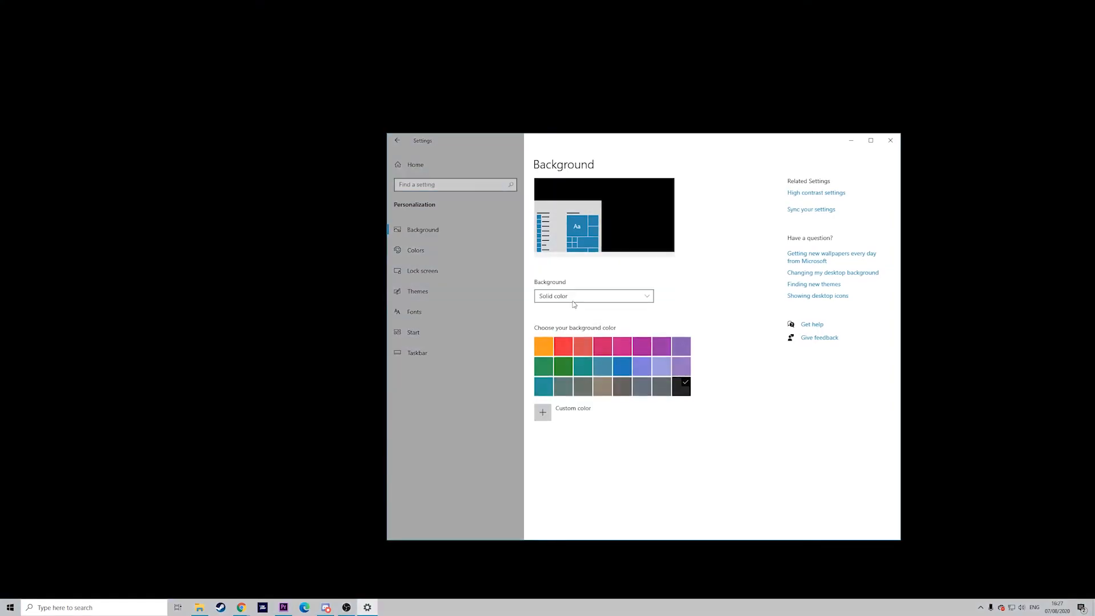
pyautogui.click(592, 295)
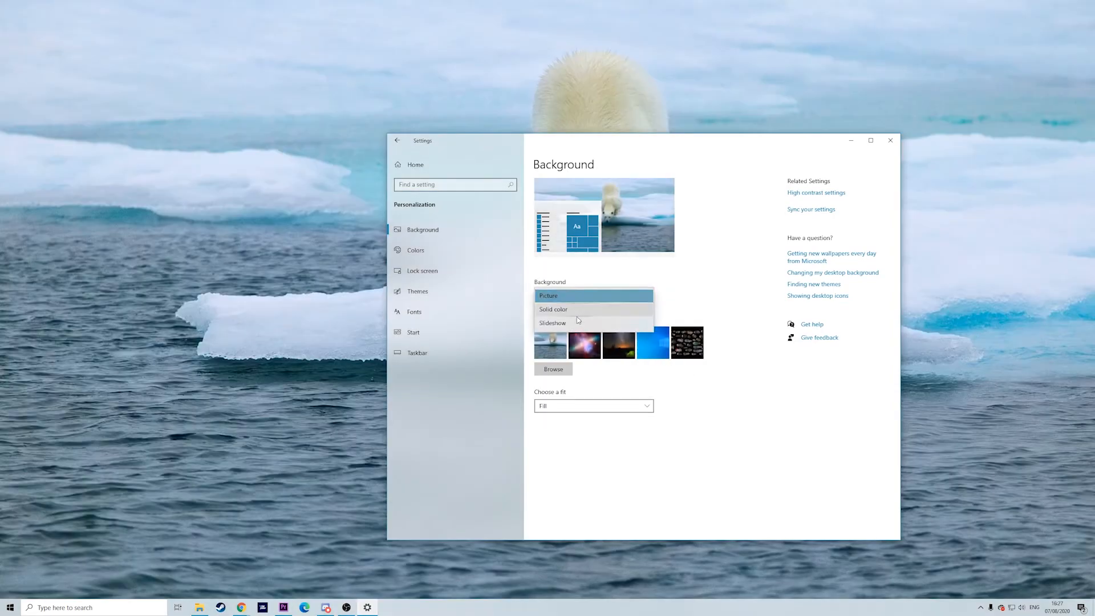
pyautogui.click(552, 323)
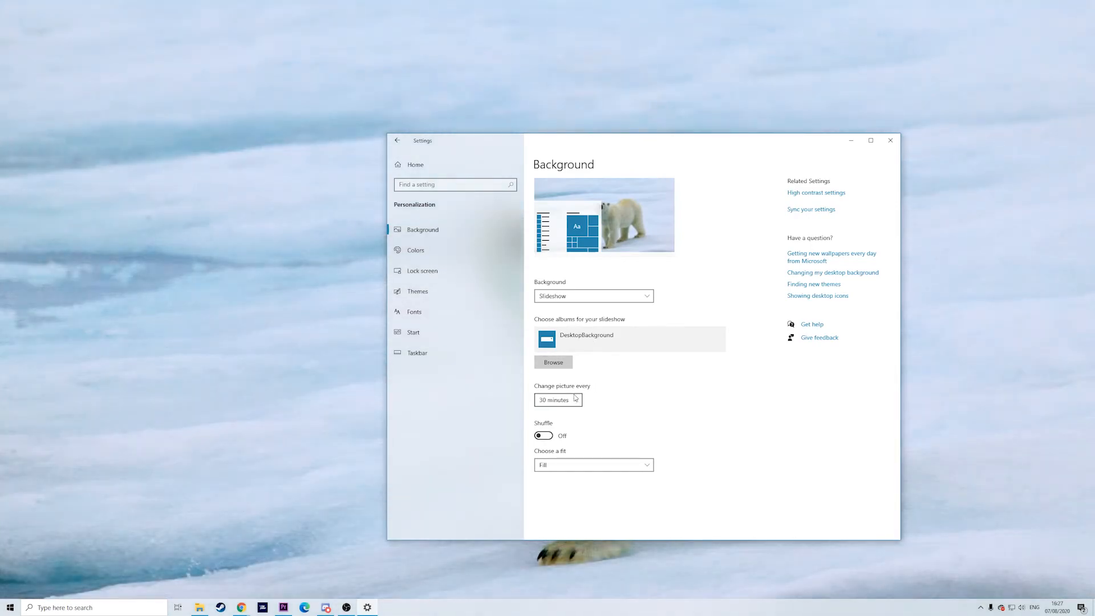
pyautogui.click(558, 399)
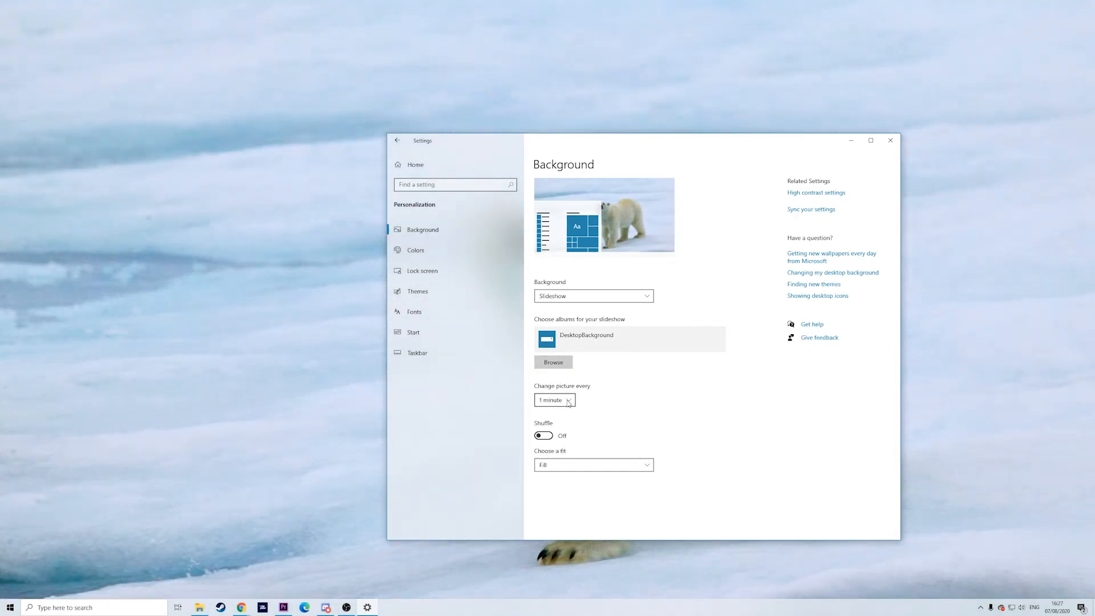
pyautogui.click(550, 399)
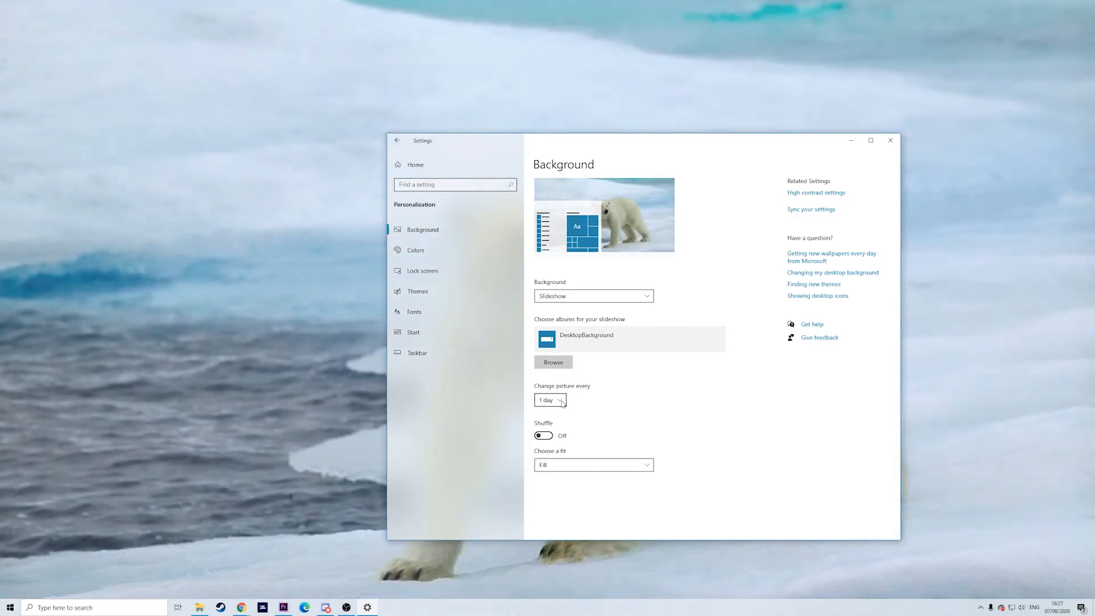
pyautogui.click(550, 399)
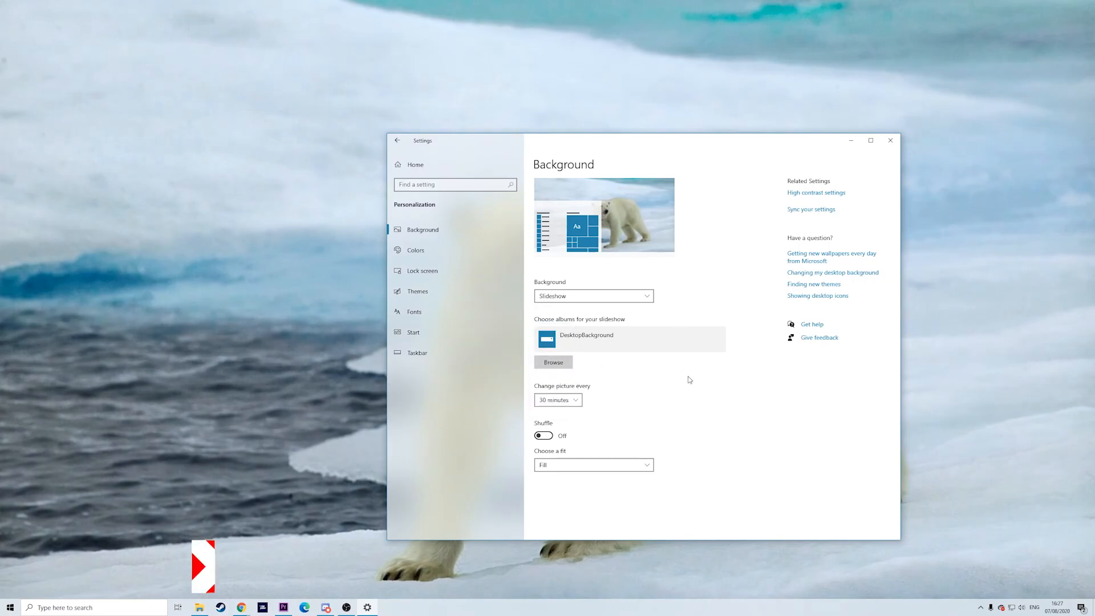